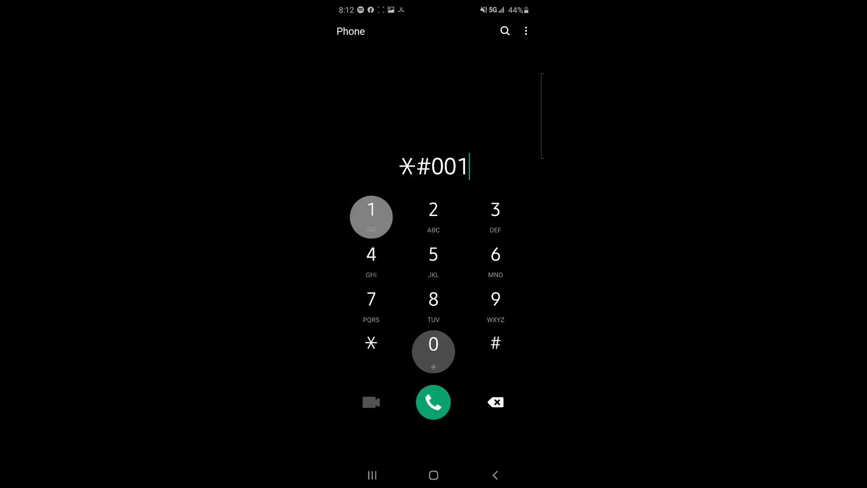
# - Dial *#0011#, review the NR_BAND n71 and CA-Add bands 2 and 71 lines, then return to the 349 Mbps result
pyautogui.click(433, 402)
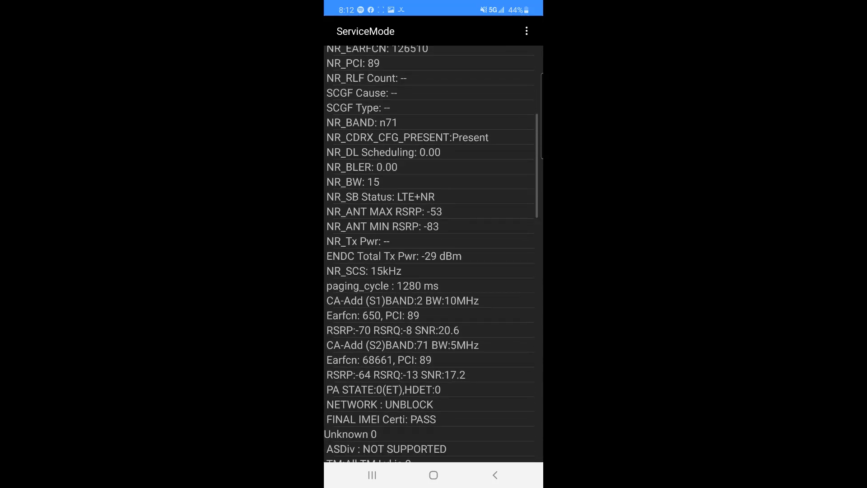
pyautogui.scroll(-3)
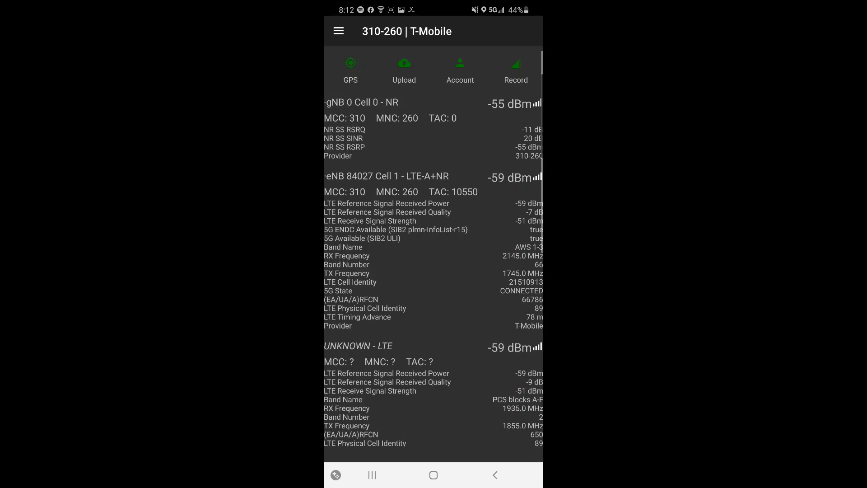
pyautogui.click(338, 31)
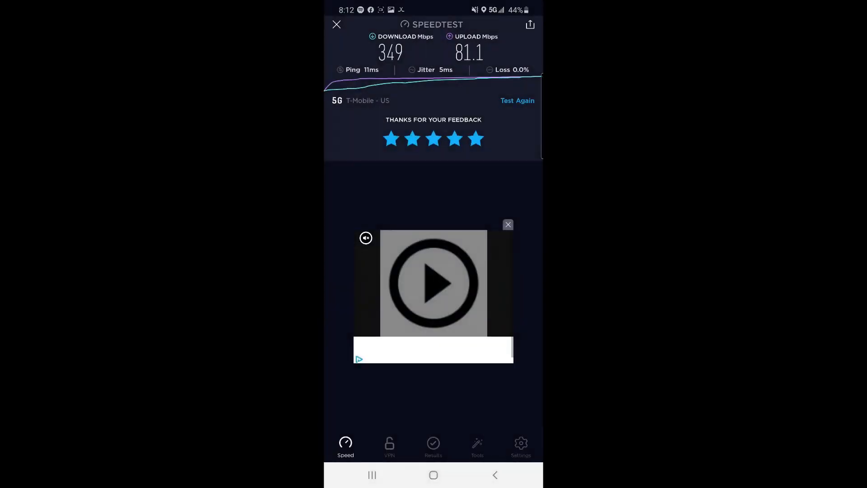
# - Run a new speed test reaching 367 Mbps down and 92.0 up, then view the results history
pyautogui.click(336, 25)
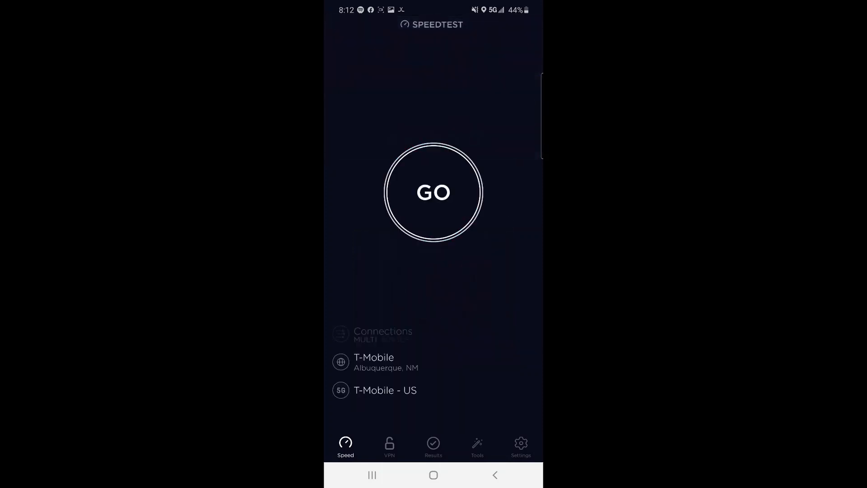
pyautogui.click(433, 192)
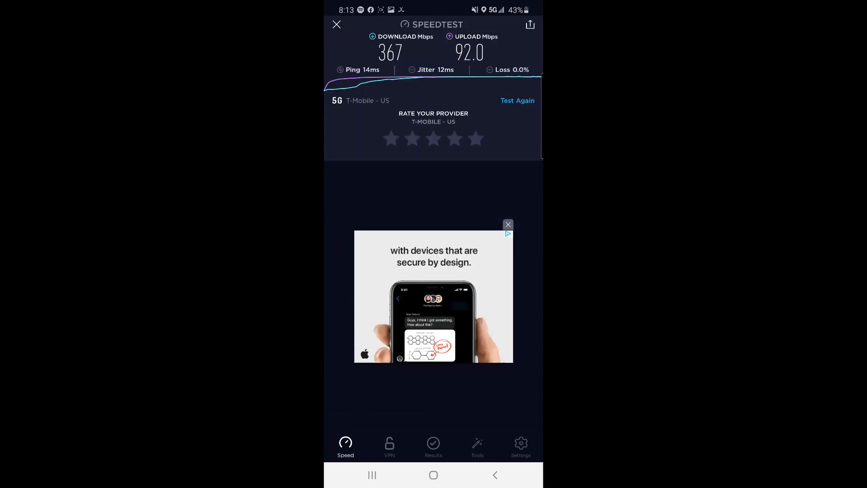
pyautogui.click(433, 447)
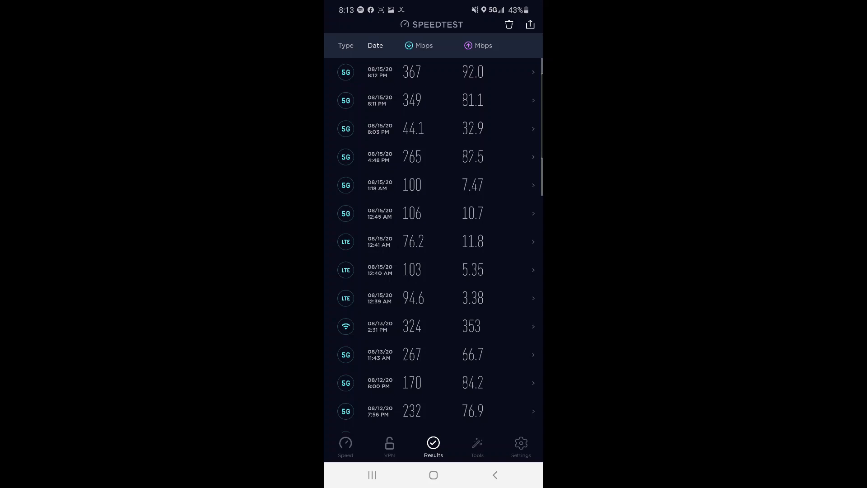
# - Run a third speed test logging 355 down and 92.2 up and review the earlier 349 Mbps entry
pyautogui.click(433, 100)
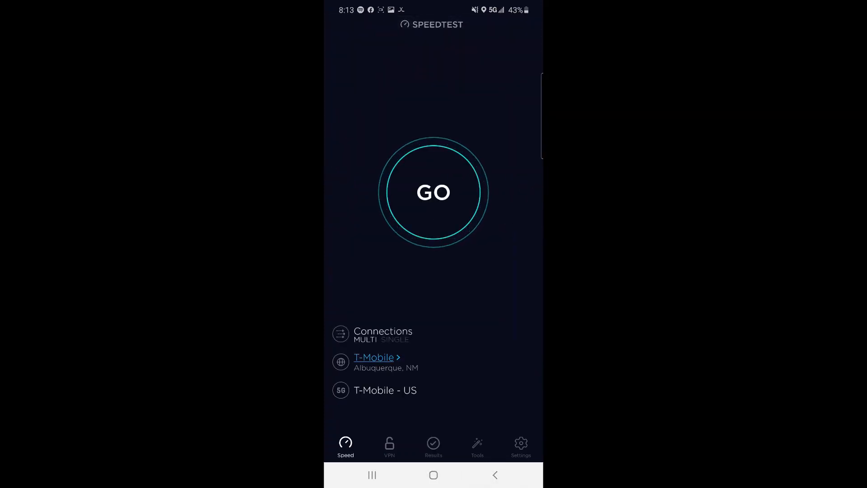
pyautogui.click(433, 192)
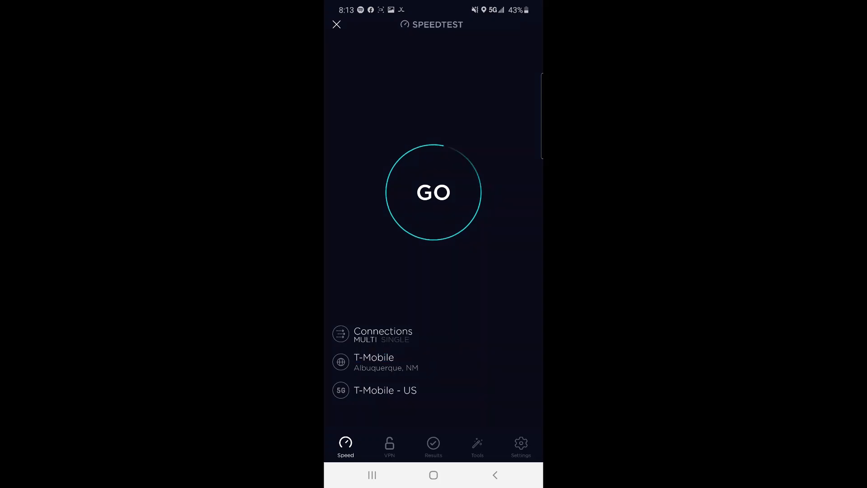
pyautogui.click(433, 192)
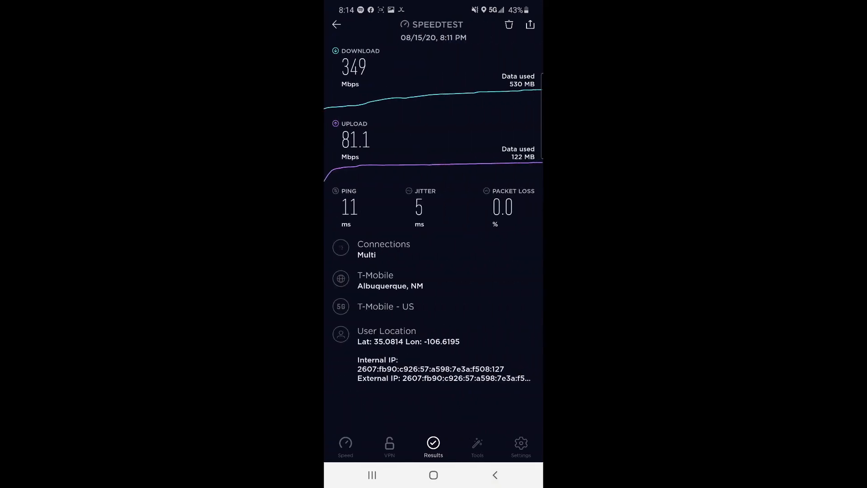
pyautogui.click(336, 24)
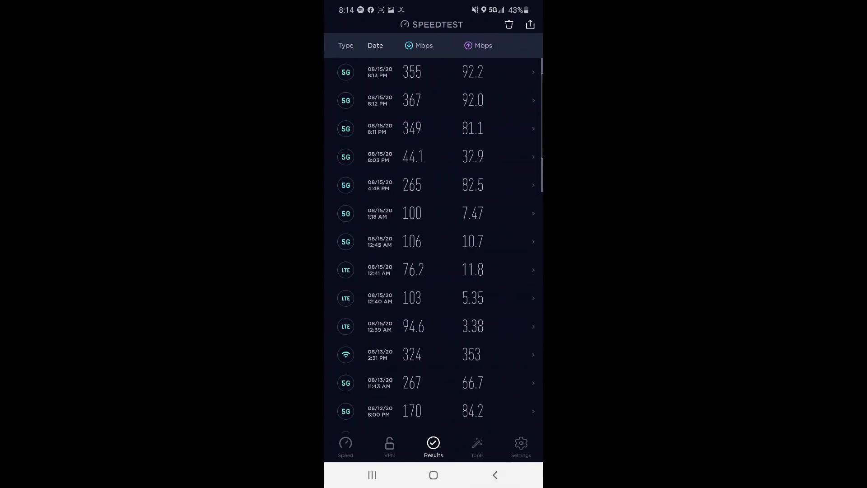
# - Switch to the phone dialer and enter the *#0011# service code
pyautogui.click(412, 72)
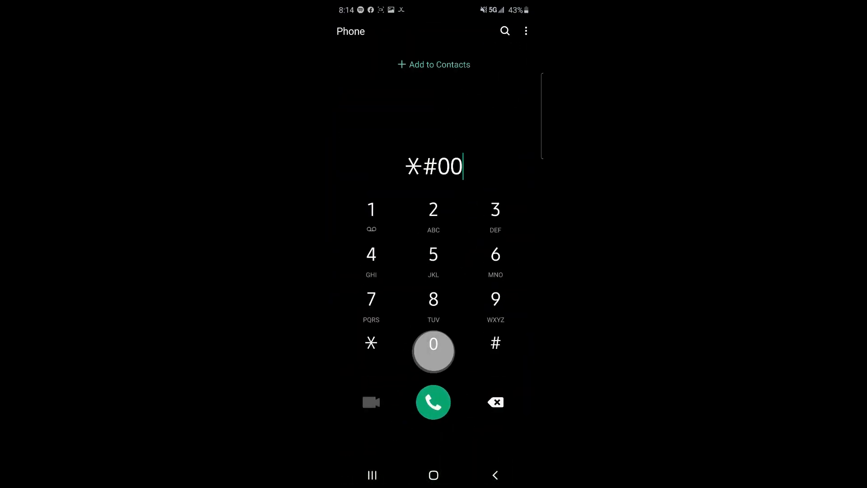
pyautogui.click(432, 402)
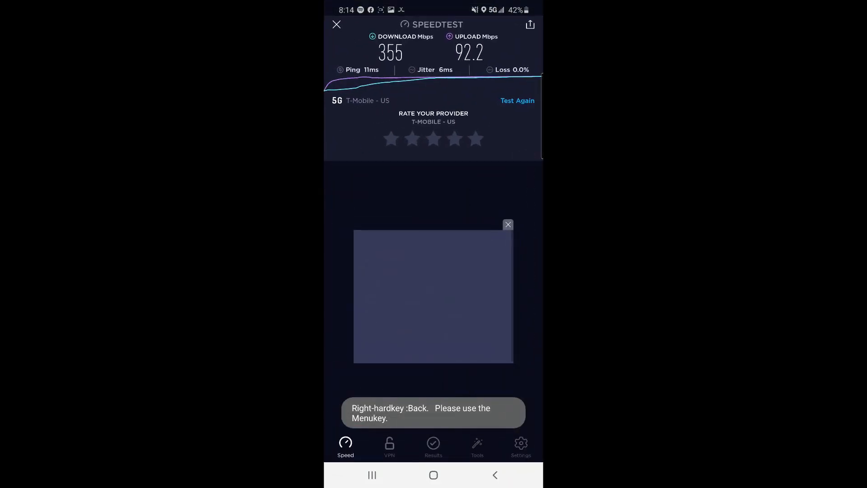
# - Start the test again and, in ServiceMode, confirm n71 with bands 2 and 71 aggregated mid-download
pyautogui.click(517, 100)
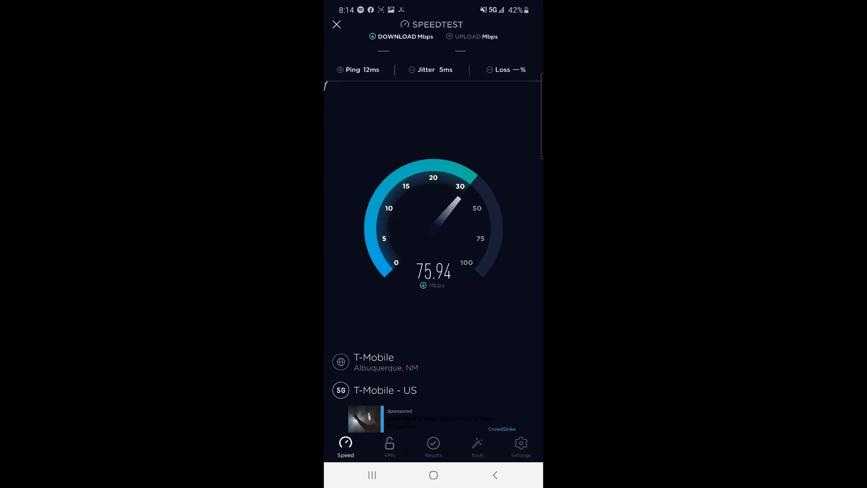
pyautogui.click(371, 474)
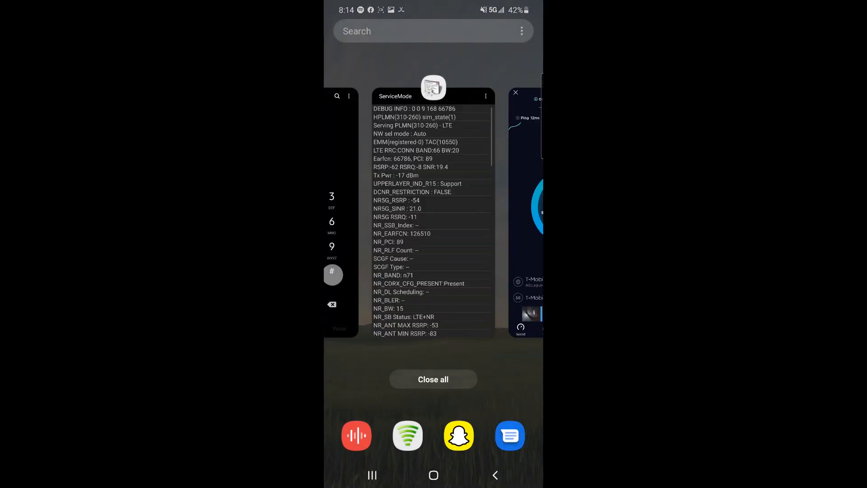
pyautogui.click(432, 211)
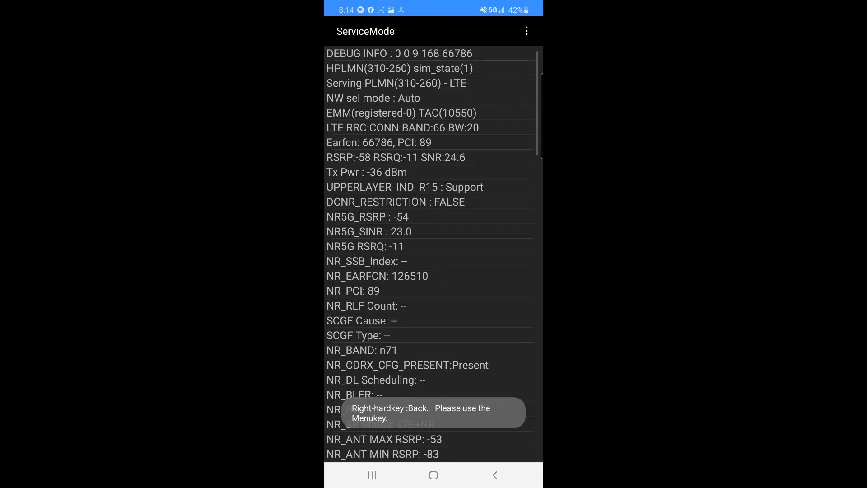
pyautogui.scroll(-3)
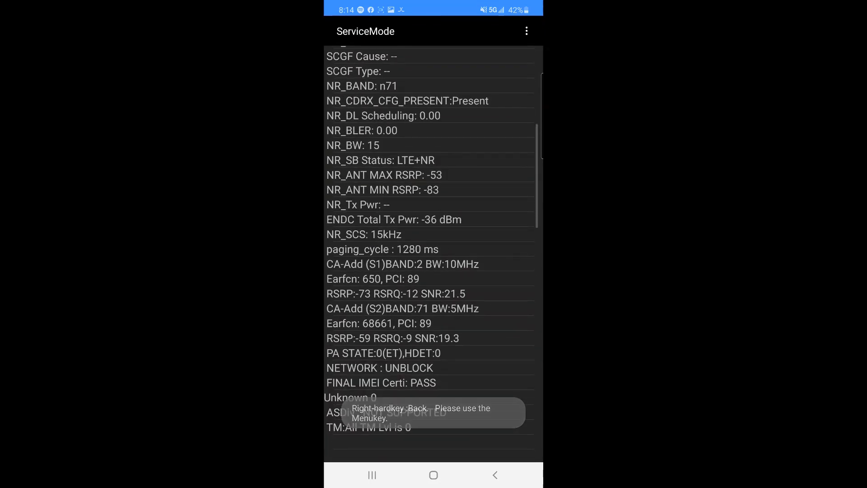
pyautogui.scroll(3)
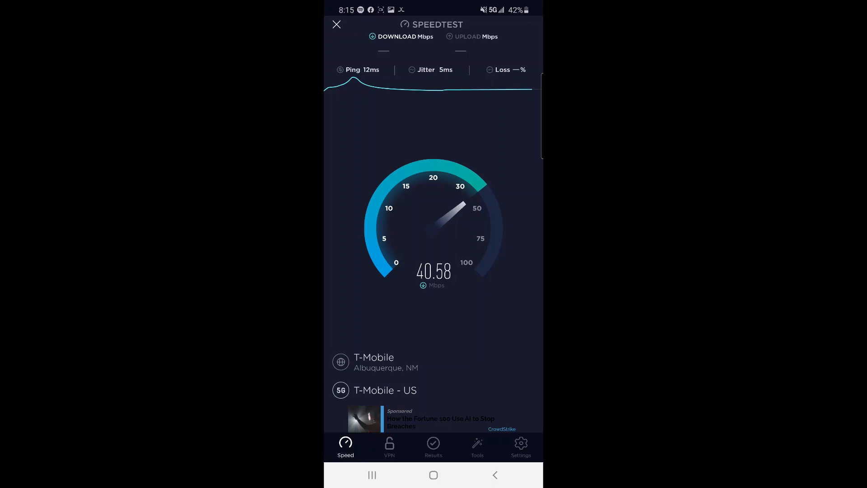
# - Dial *#2263#, set NR5G Band Preference to 41-SA and 71-SA, and apply the band configuration
pyautogui.click(337, 24)
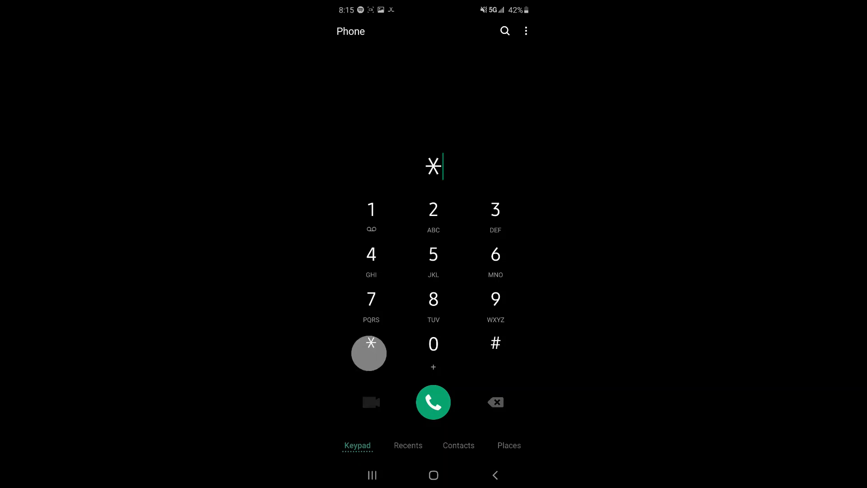
pyautogui.click(433, 401)
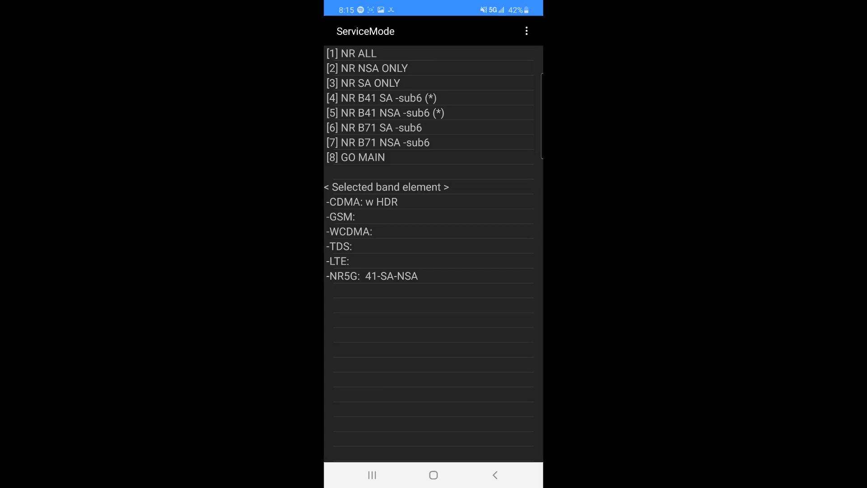
pyautogui.click(363, 83)
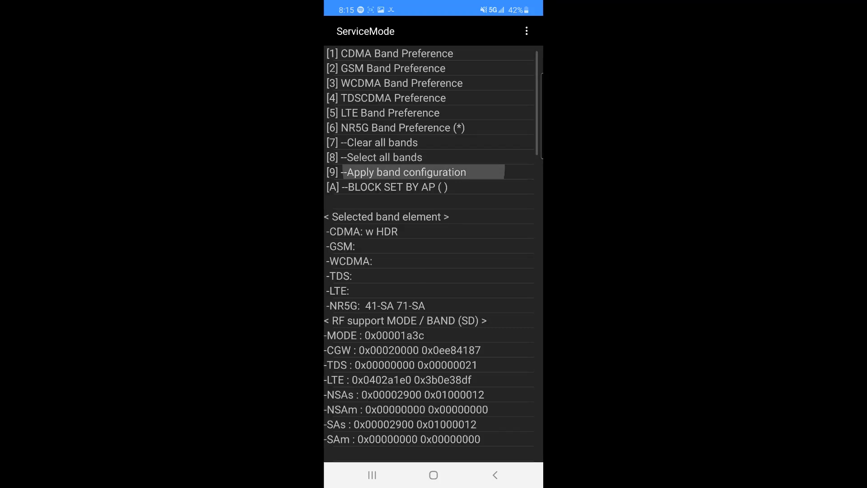
pyautogui.click(404, 172)
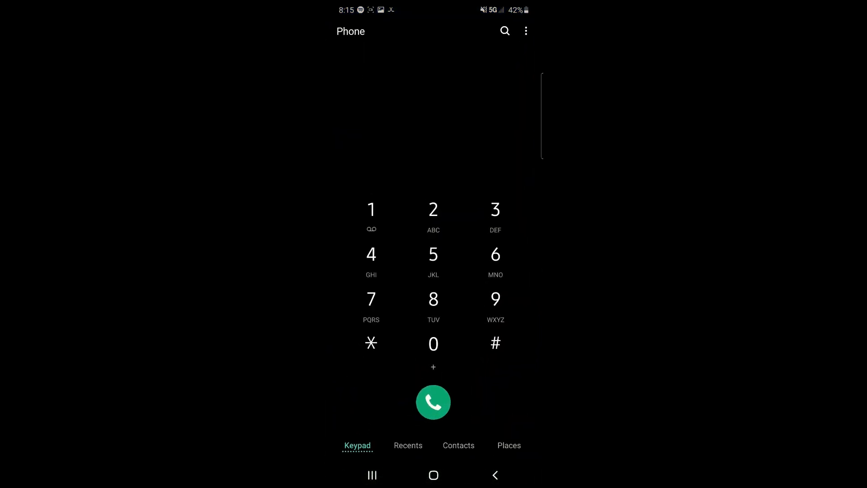
# - Start a speed test on the new band setup, then dial *#0011# to see standalone n71 with no aggregation
pyautogui.click(495, 344)
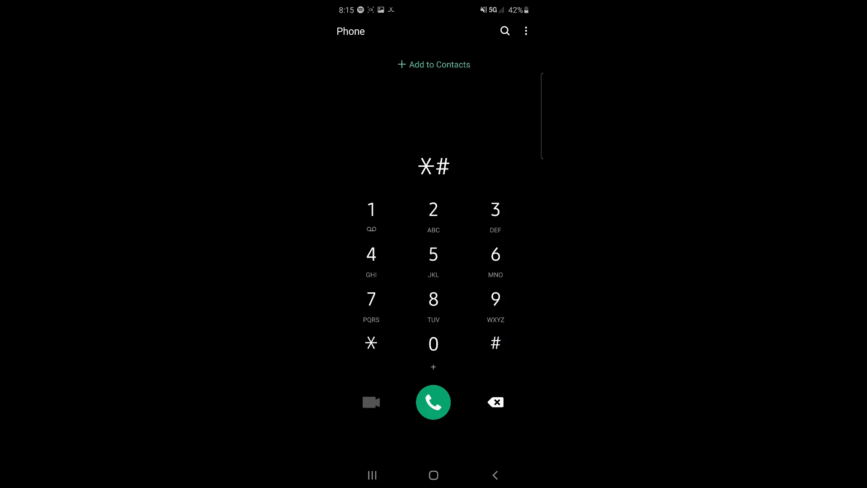
pyautogui.click(433, 401)
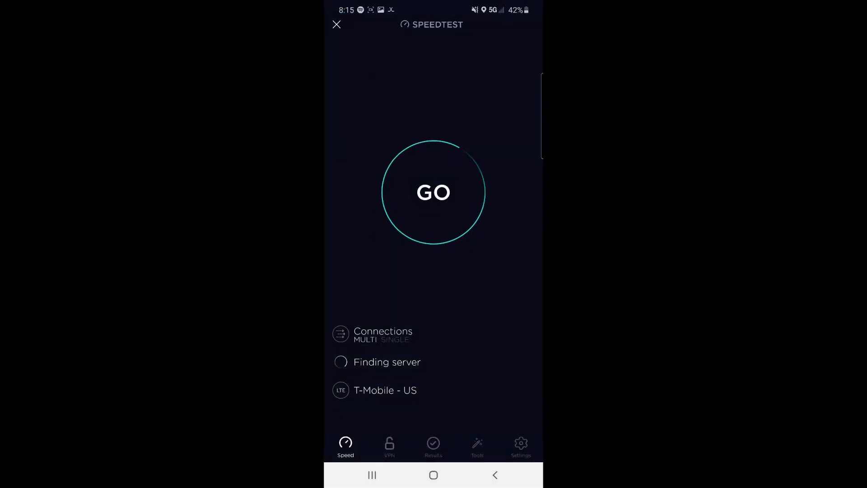
pyautogui.click(433, 192)
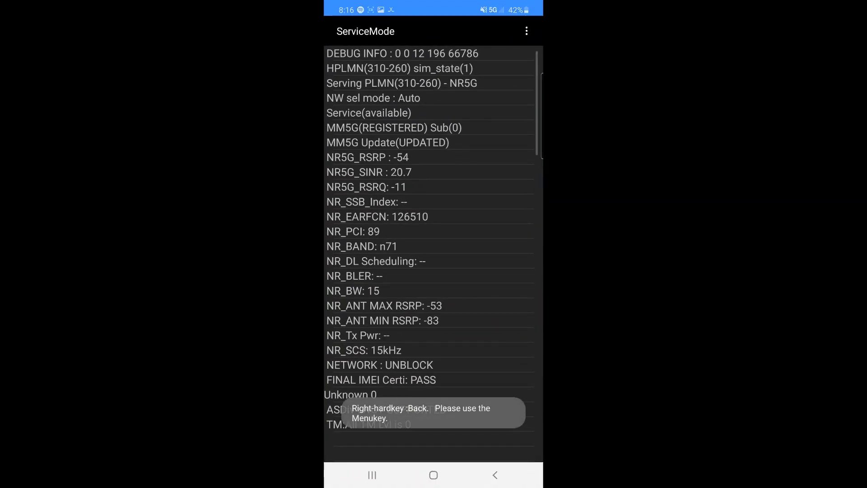
# - Dial *#2263#, select all bands and apply until APPLY DONE, then view the band 71 cell in CellMapper
pyautogui.click(494, 474)
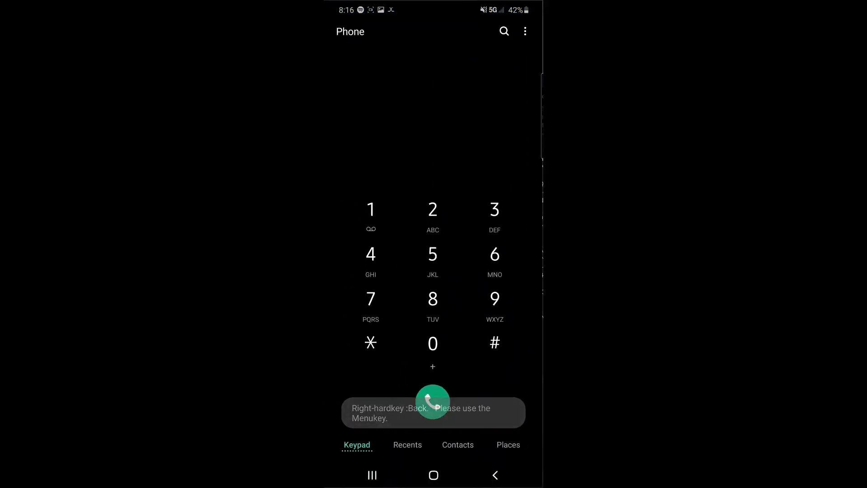
pyautogui.click(494, 343)
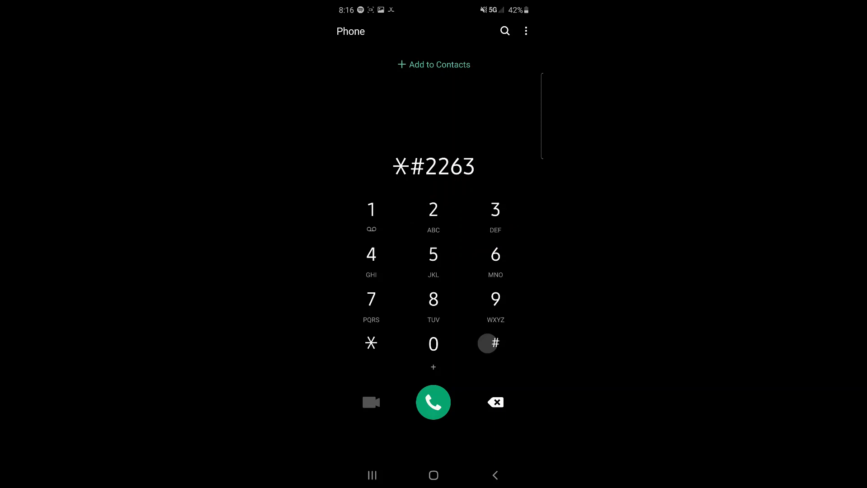
pyautogui.click(434, 402)
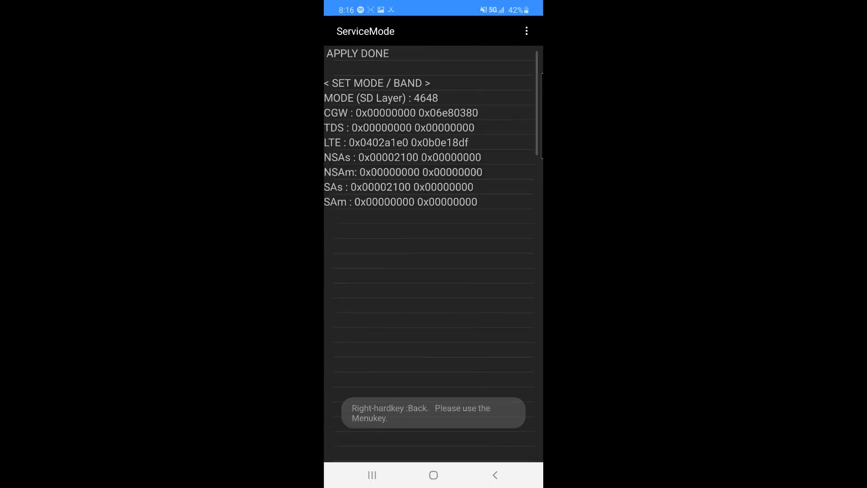
pyautogui.click(434, 474)
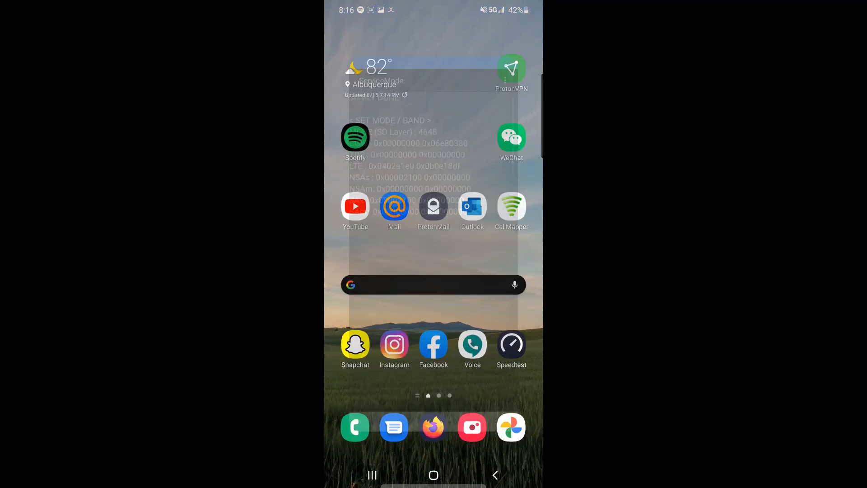
pyautogui.click(511, 207)
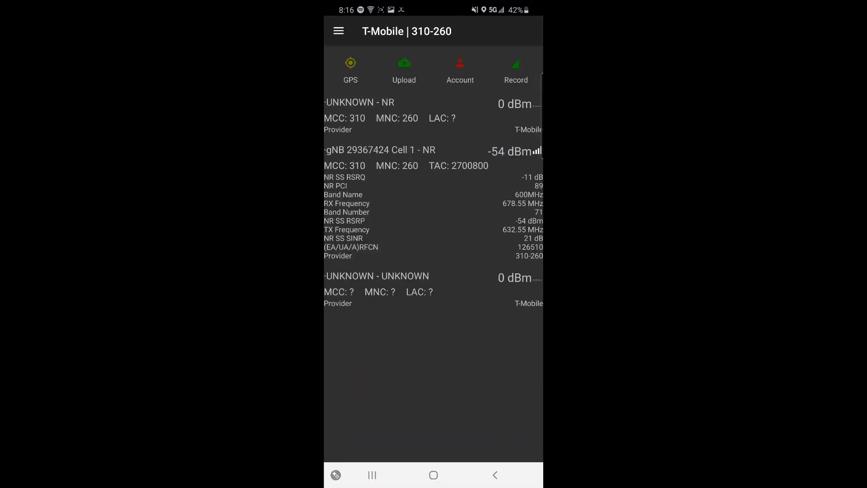